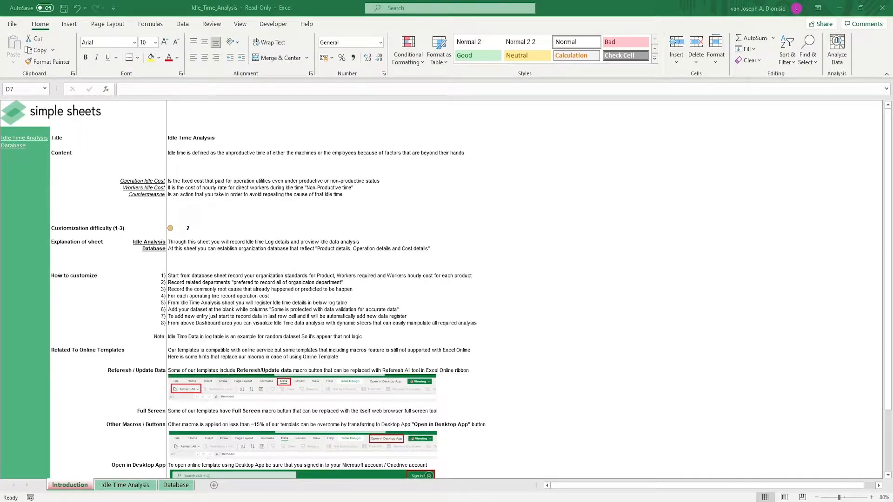
# Review the Introduction sheet's explanation text and first customization step
pyautogui.click(178, 152)
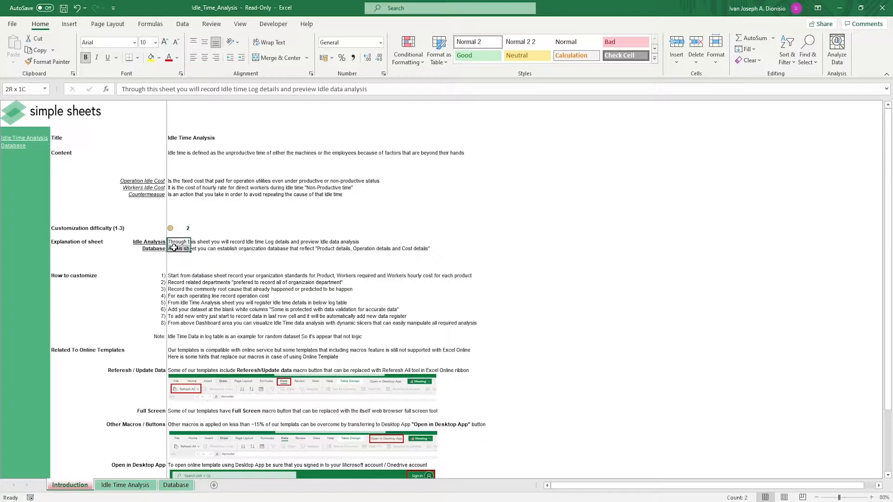
pyautogui.click(178, 276)
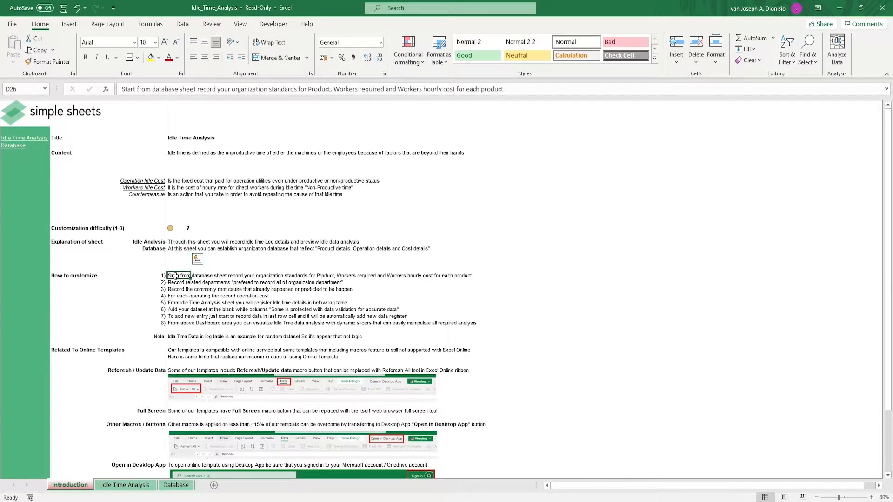
pyautogui.moveTo(177, 275); pyautogui.dragTo(177, 336)
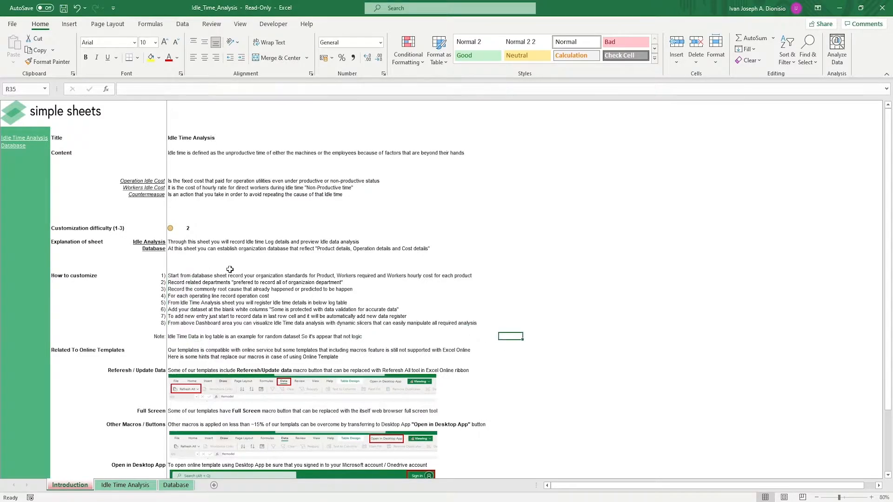
pyautogui.scroll(-3)
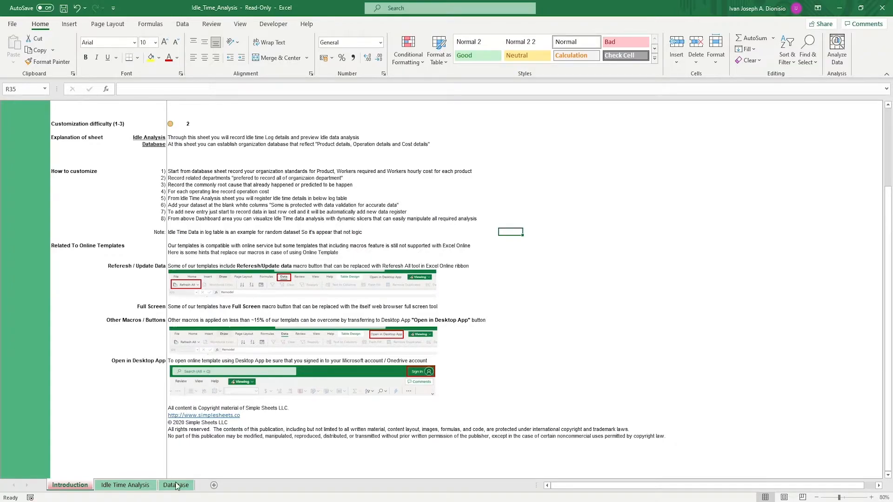
# On the Database sheet, check product ABC's workers and hourly cost, and Line 3 utilities cost
pyautogui.click(176, 484)
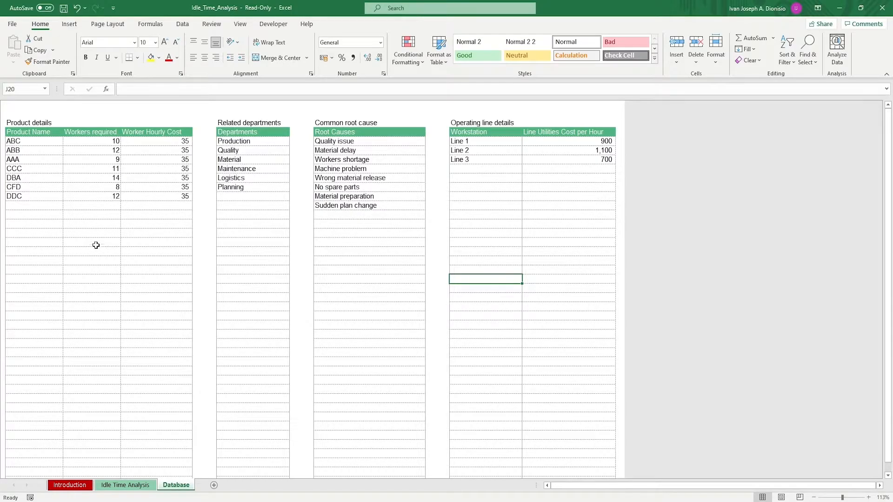
pyautogui.moveTo(88, 234)
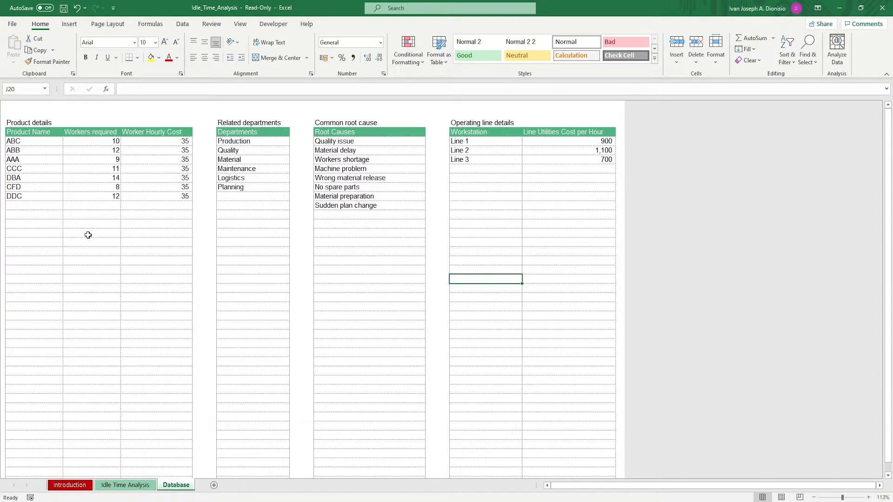
pyautogui.moveTo(42, 139)
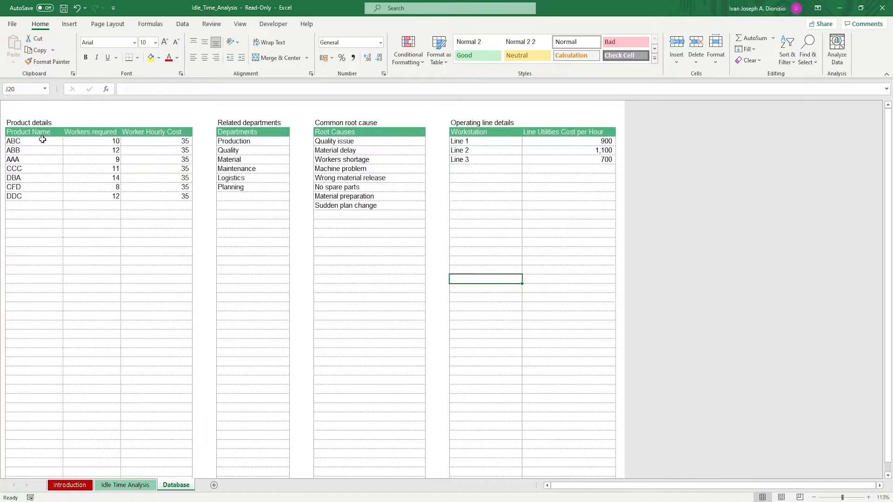
pyautogui.click(92, 140)
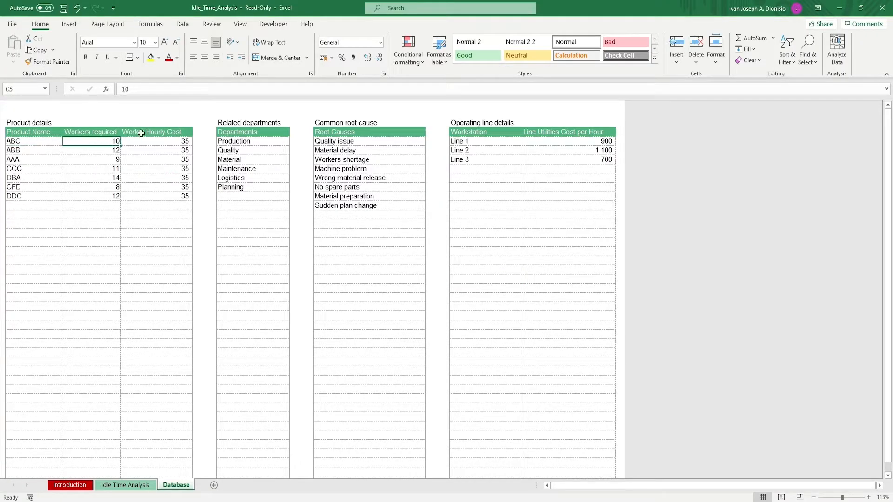
pyautogui.click(151, 141)
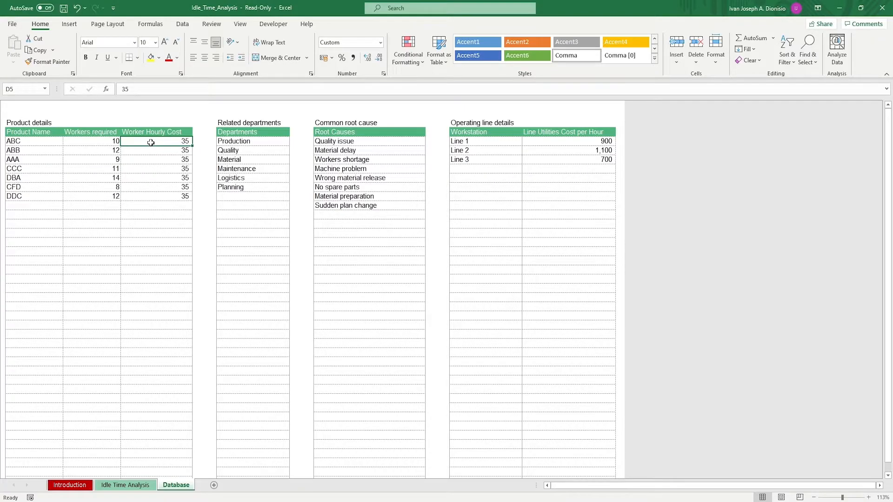
pyautogui.moveTo(224, 135)
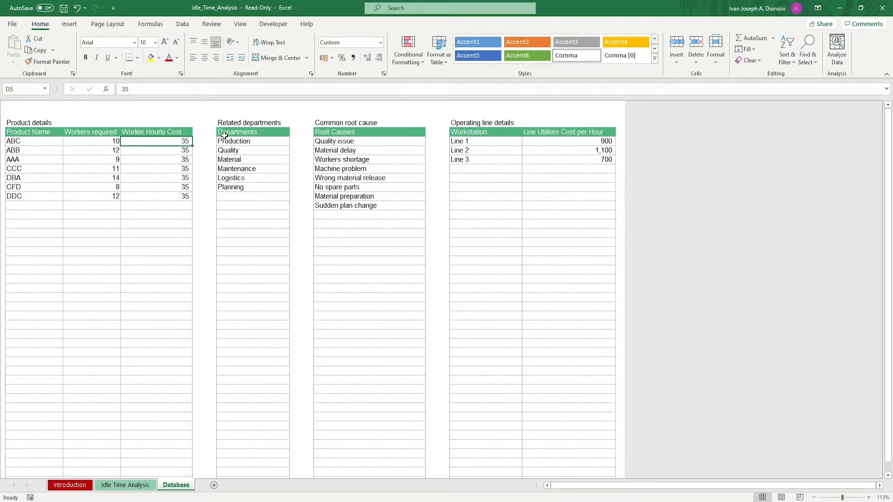
pyautogui.moveTo(237, 132); pyautogui.dragTo(230, 187)
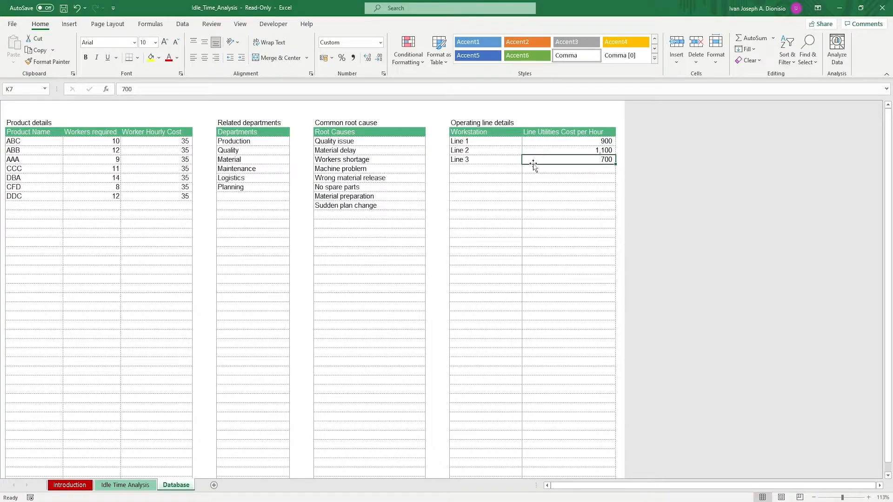
pyautogui.moveTo(470, 187)
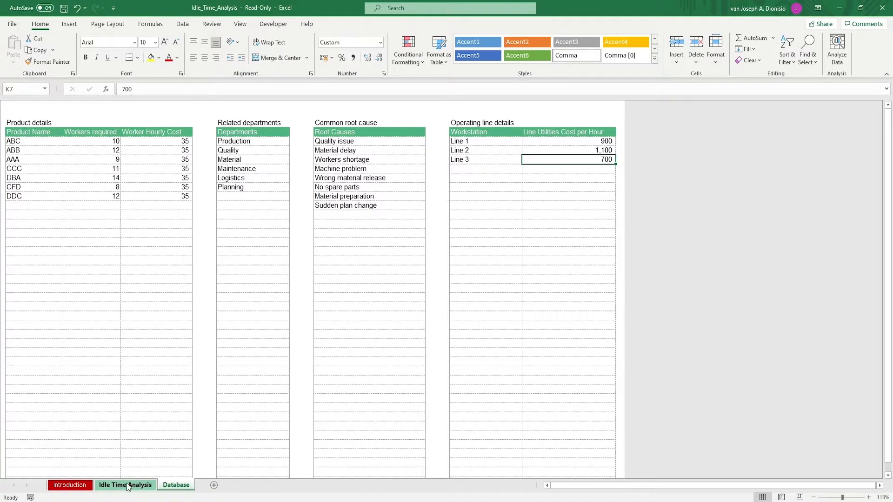
# Inspect the first idle-time log entry's product, stop time, start time and root cause
pyautogui.click(125, 485)
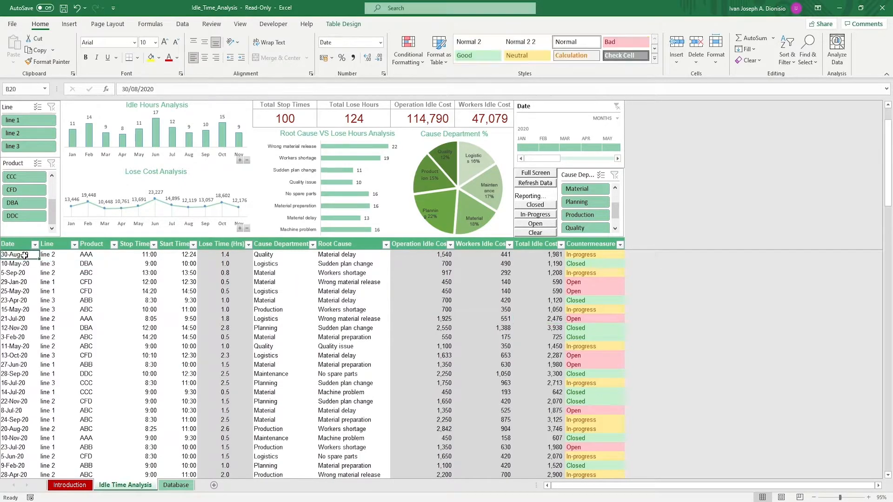
pyautogui.click(58, 254)
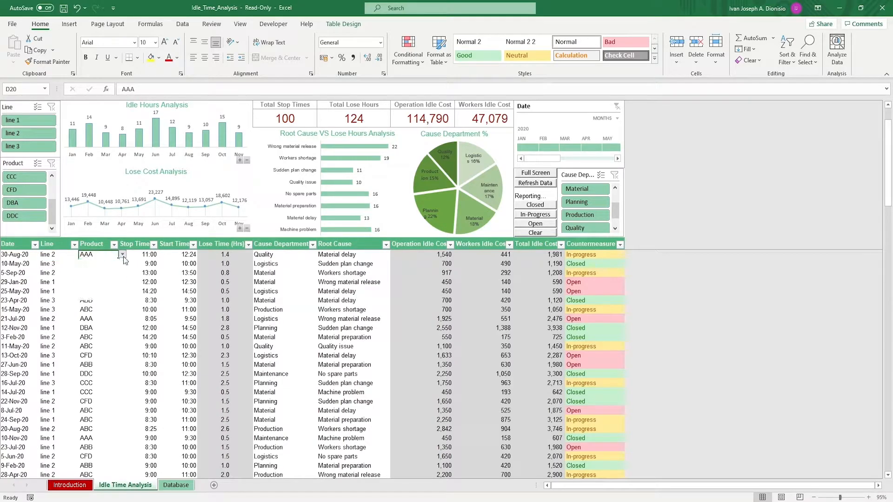
pyautogui.click(140, 253)
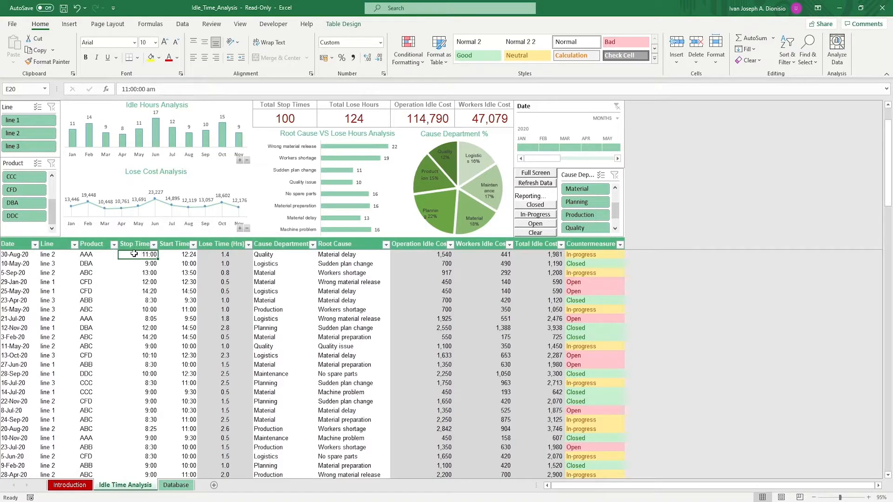
pyautogui.click(177, 254)
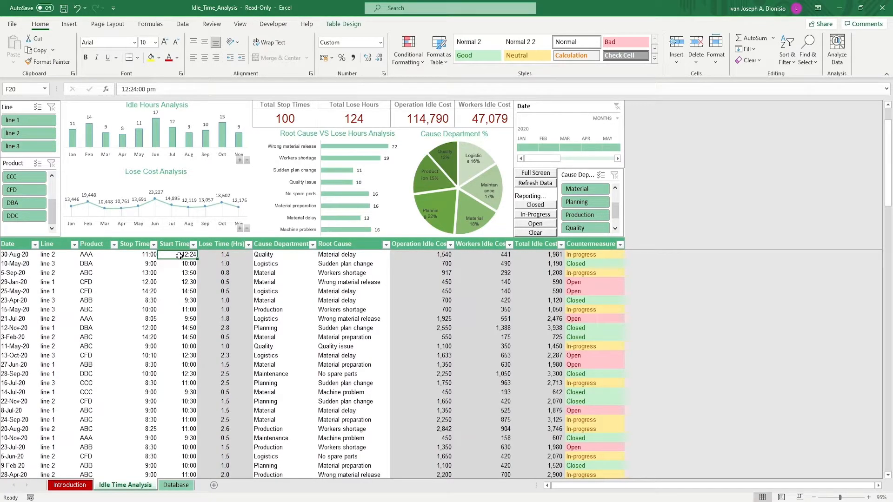
pyautogui.click(224, 253)
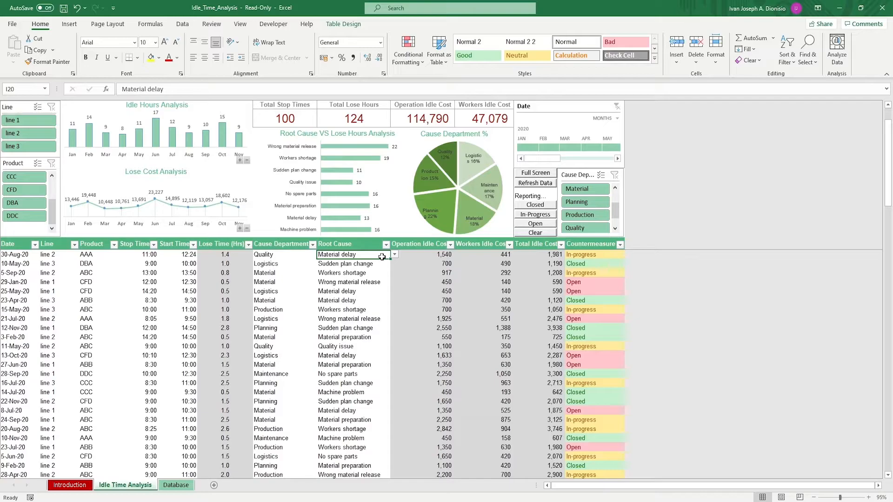
pyautogui.click(421, 254)
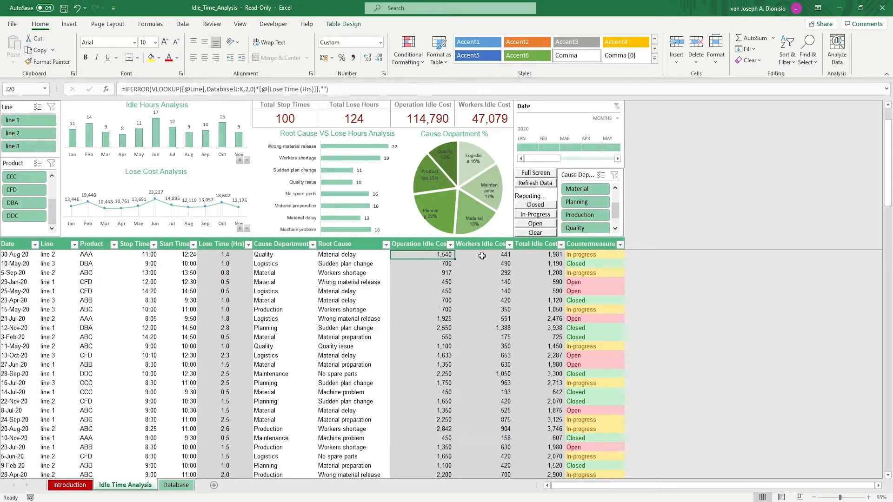
pyautogui.click(483, 255)
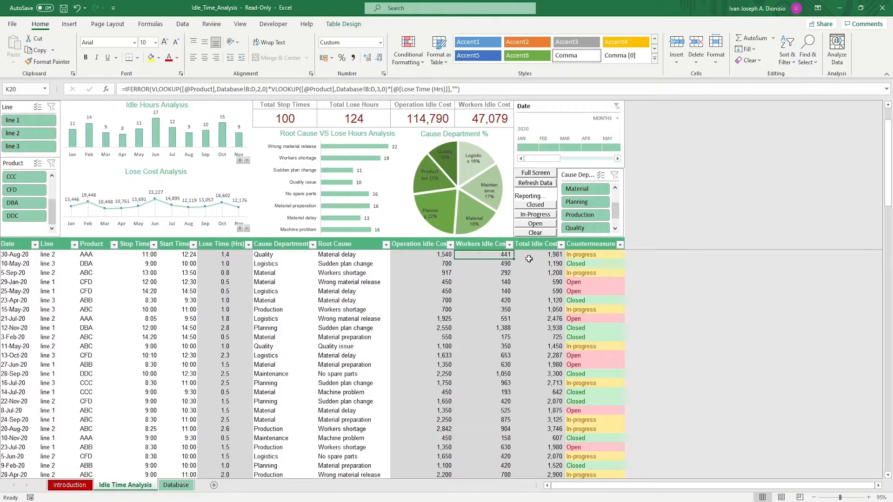
pyautogui.click(538, 254)
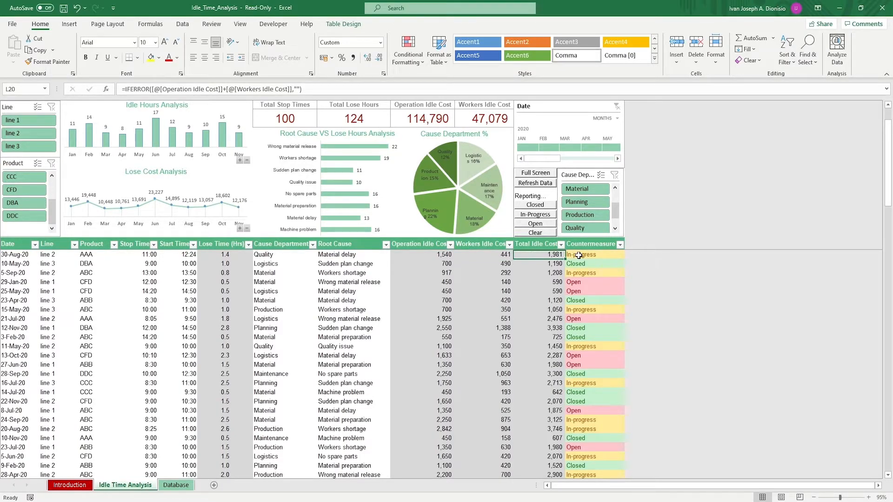
pyautogui.click(581, 254)
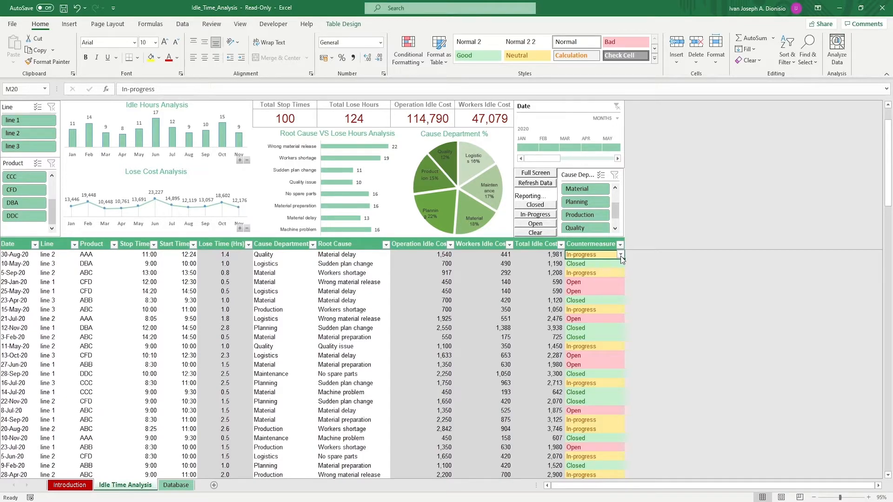
# Try the Open status, then set the first record's countermeasure to Closed
pyautogui.click(620, 255)
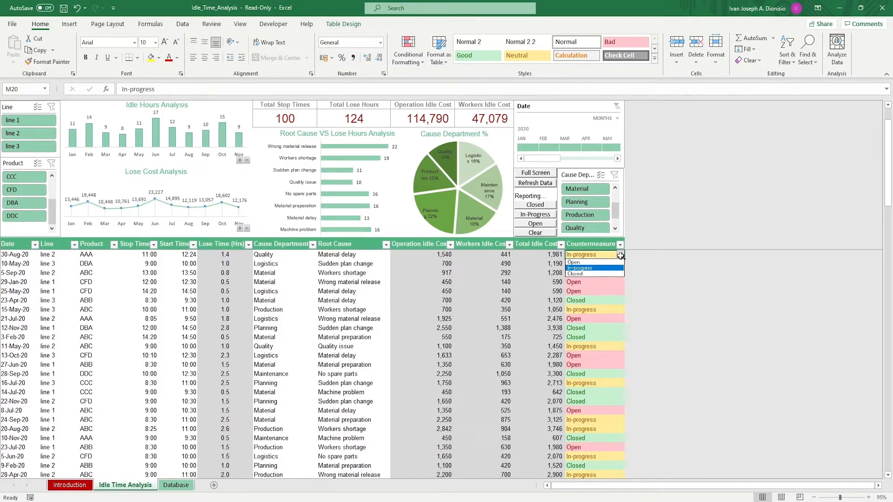
pyautogui.click(573, 254)
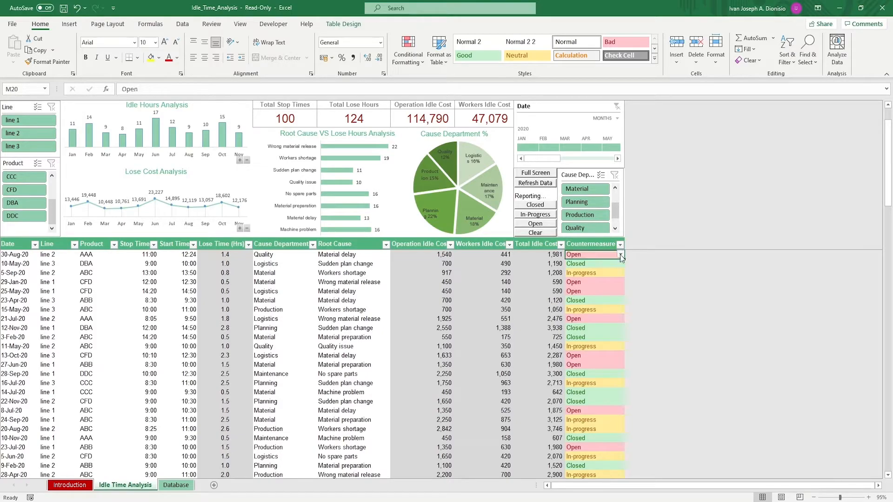
pyautogui.click(620, 255)
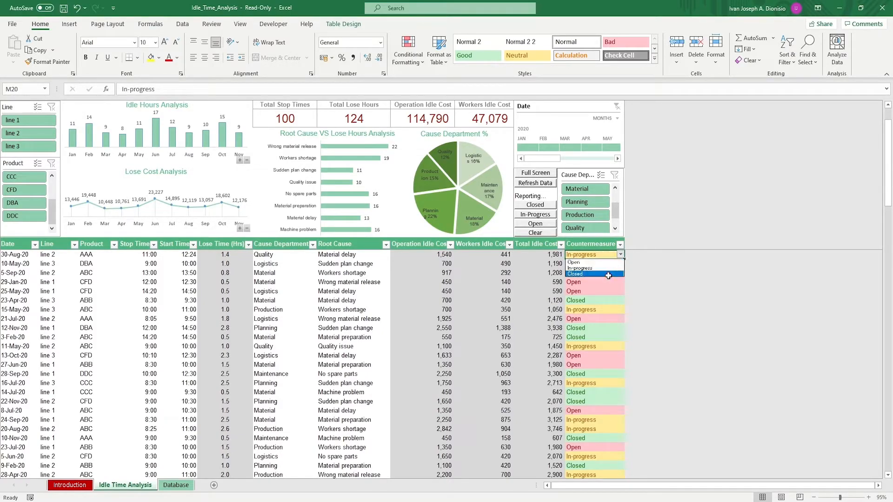
pyautogui.click(574, 273)
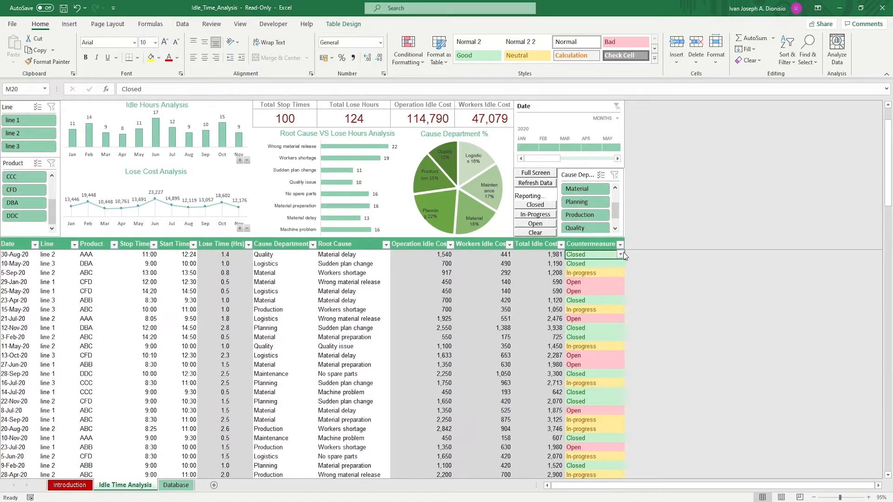
pyautogui.click(621, 254)
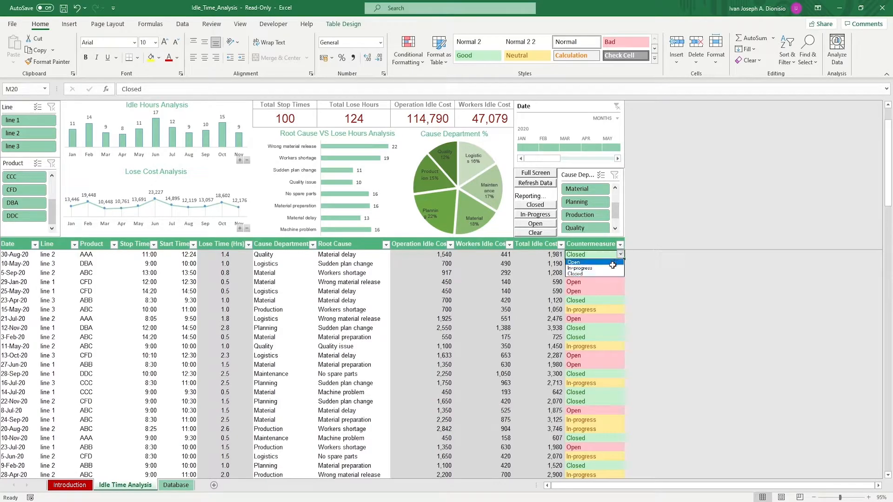
pyautogui.moveTo(592, 268)
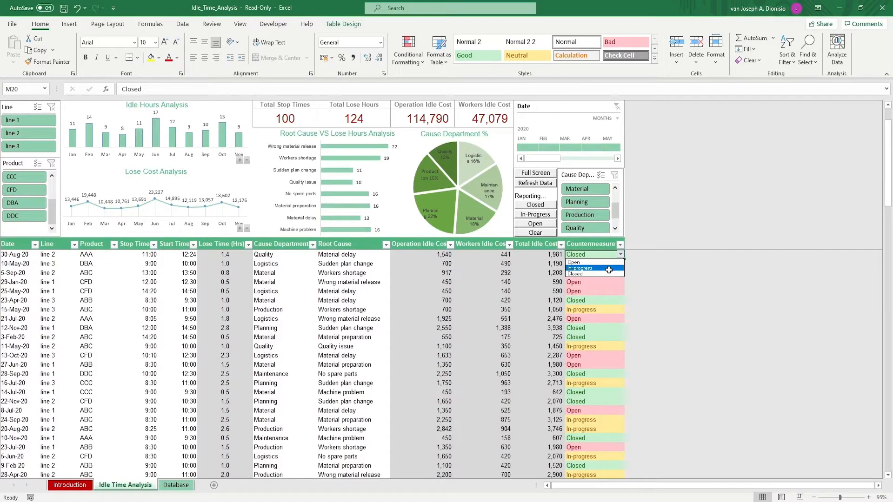
pyautogui.moveTo(587, 274)
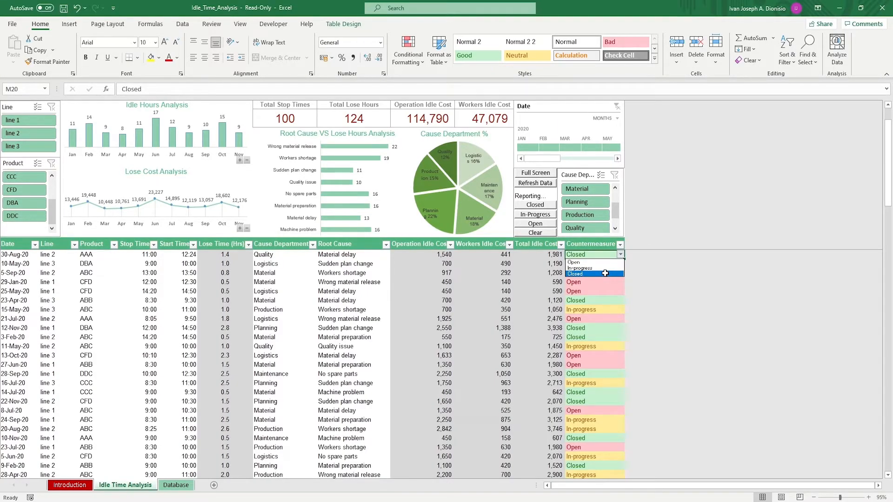
pyautogui.click(591, 273)
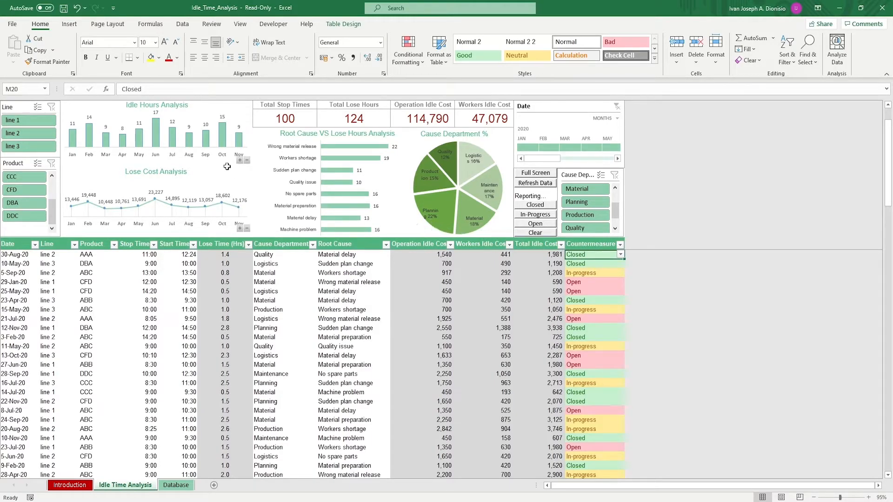
pyautogui.click(224, 178)
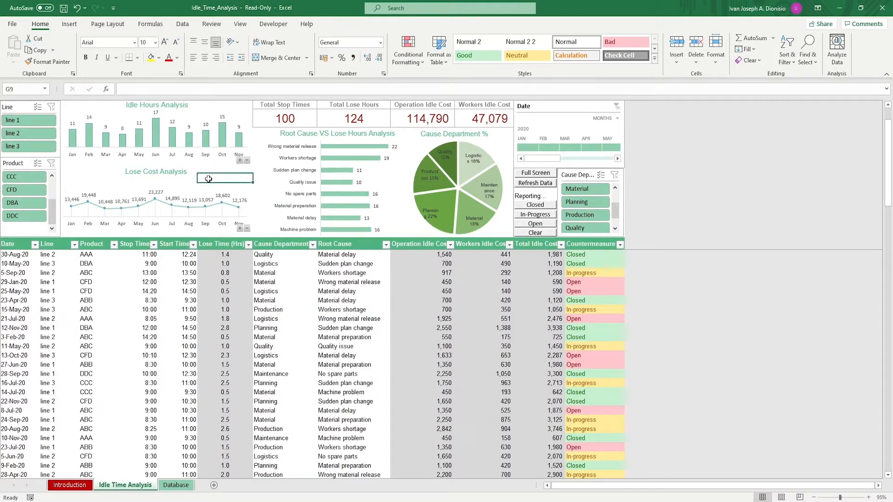
pyautogui.click(284, 119)
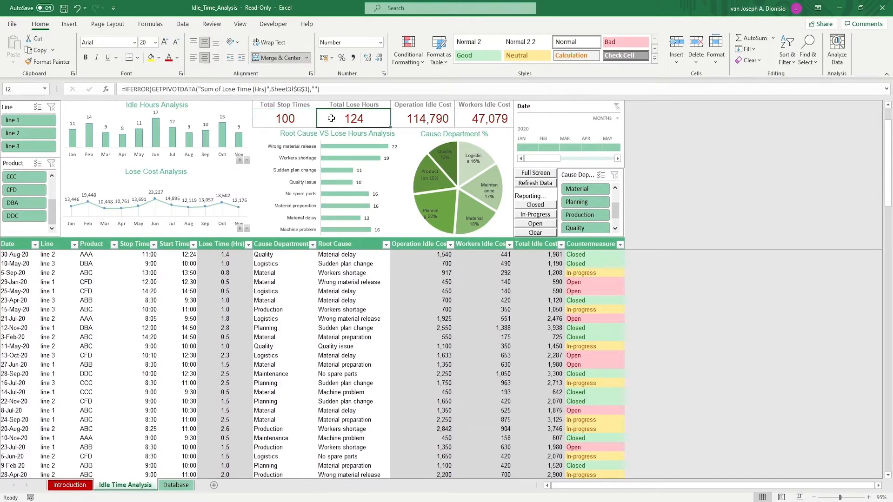
pyautogui.click(422, 118)
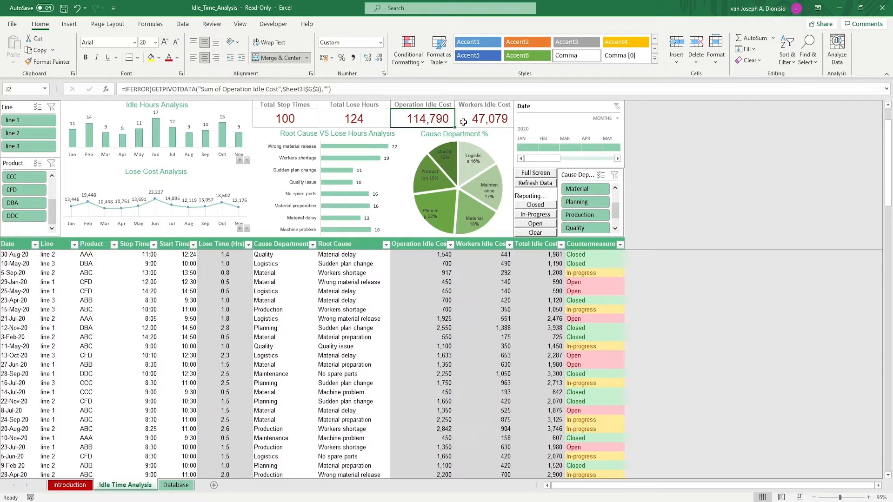
pyautogui.click(484, 119)
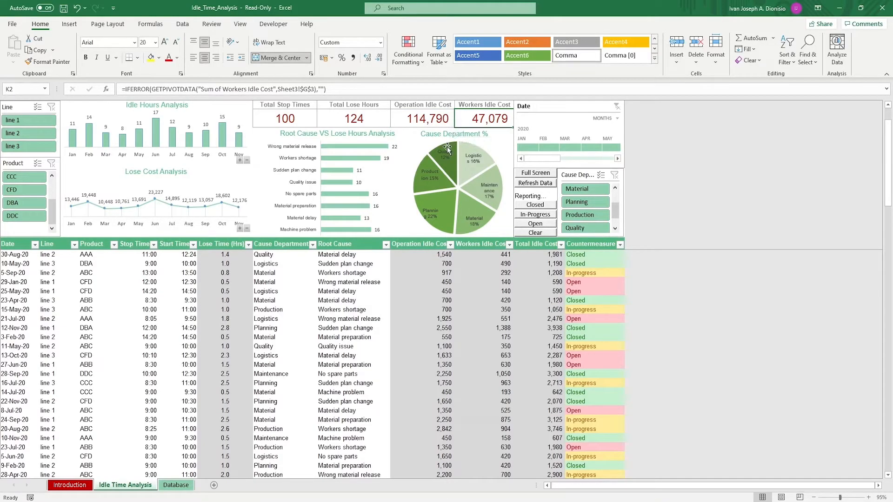
pyautogui.moveTo(443, 172)
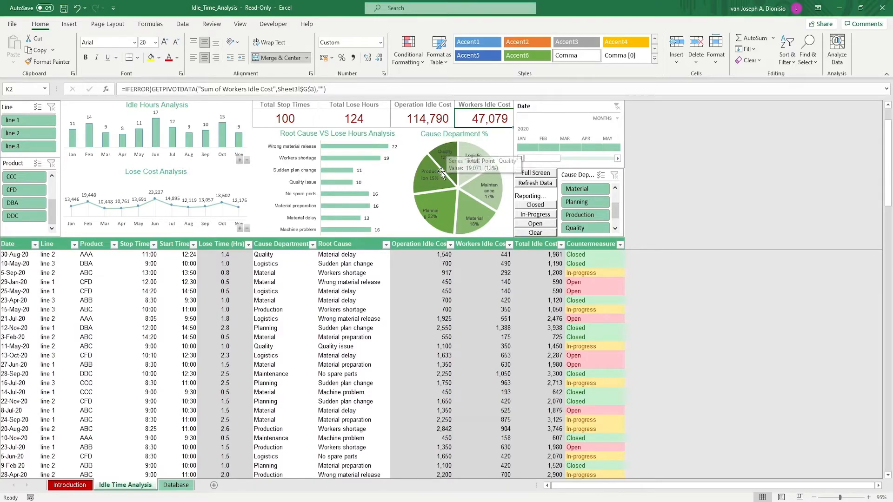
pyautogui.moveTo(397, 136)
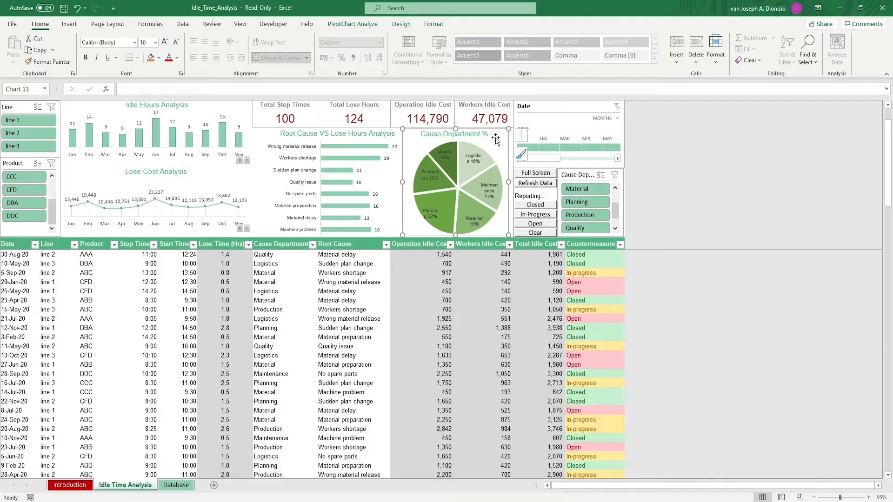
pyautogui.moveTo(576, 157)
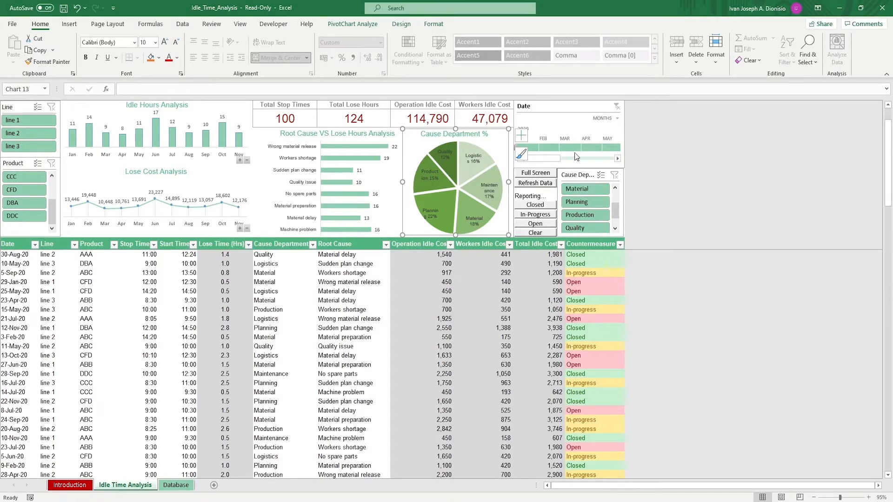
pyautogui.moveTo(609, 128)
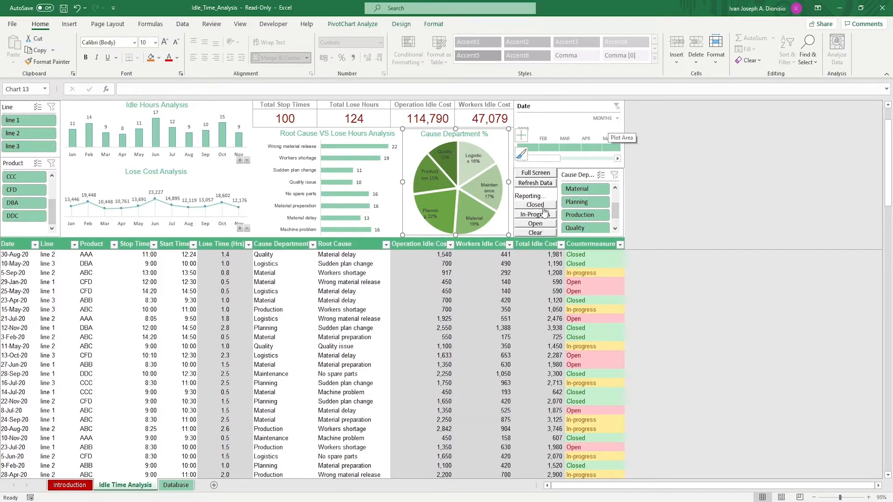
# Switch the Idle Time Analysis dashboard to full-screen mode, hiding ribbon and formula bar
pyautogui.click(534, 223)
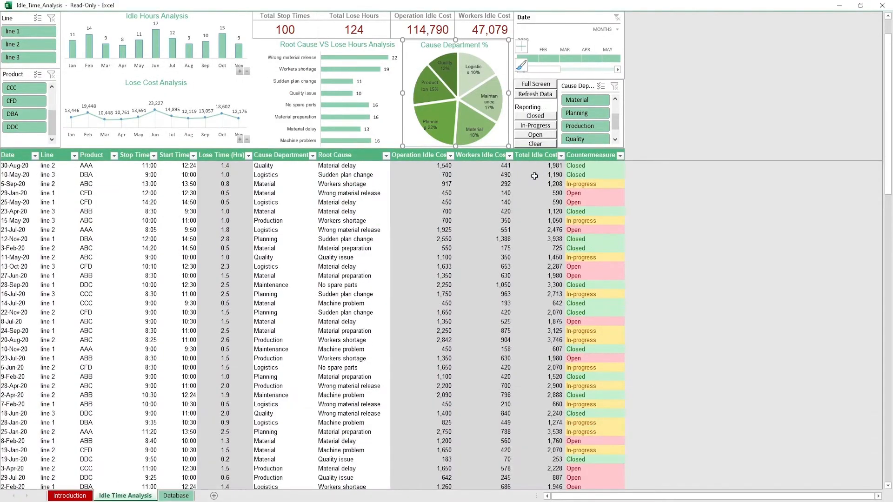
pyautogui.moveTo(533, 165)
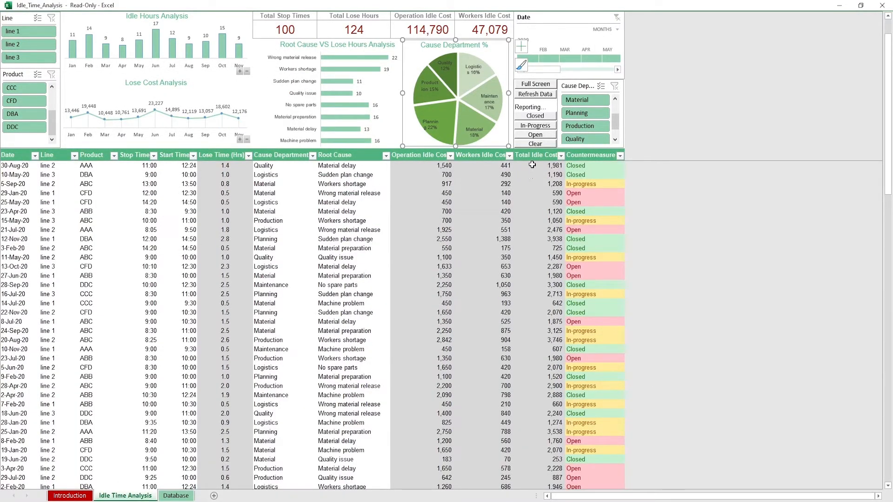